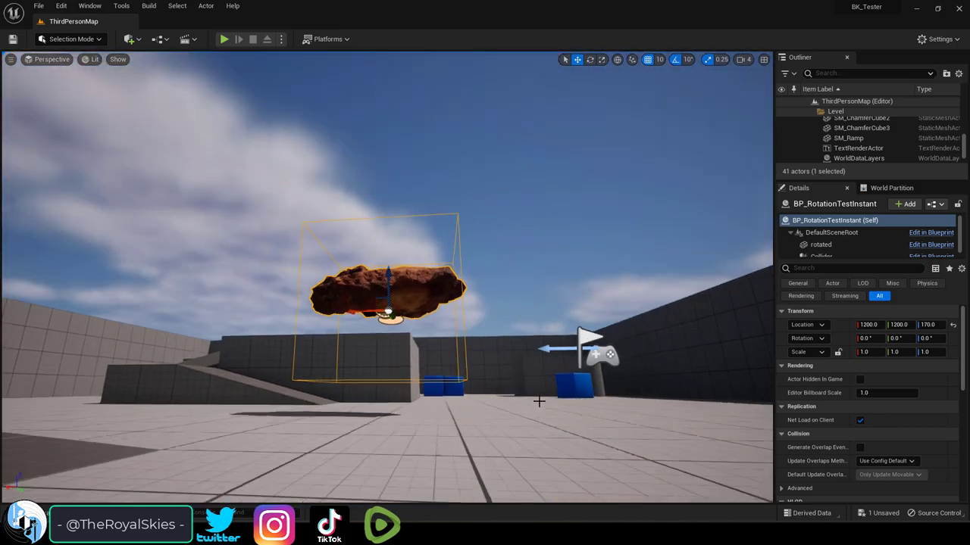
Scroll Bridge's Food assets to the meat pie, then start Play In Editor
left_click(223, 39)
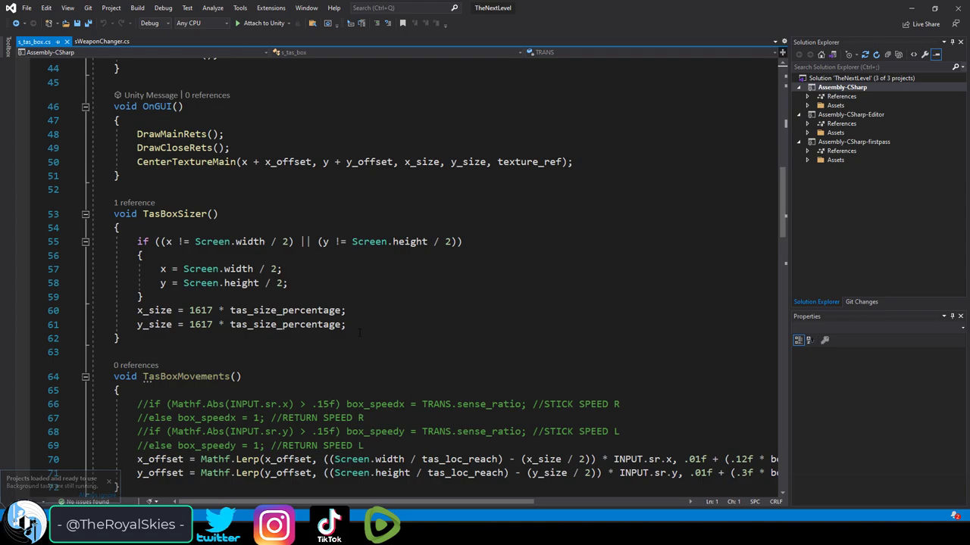
scroll("down", 3)
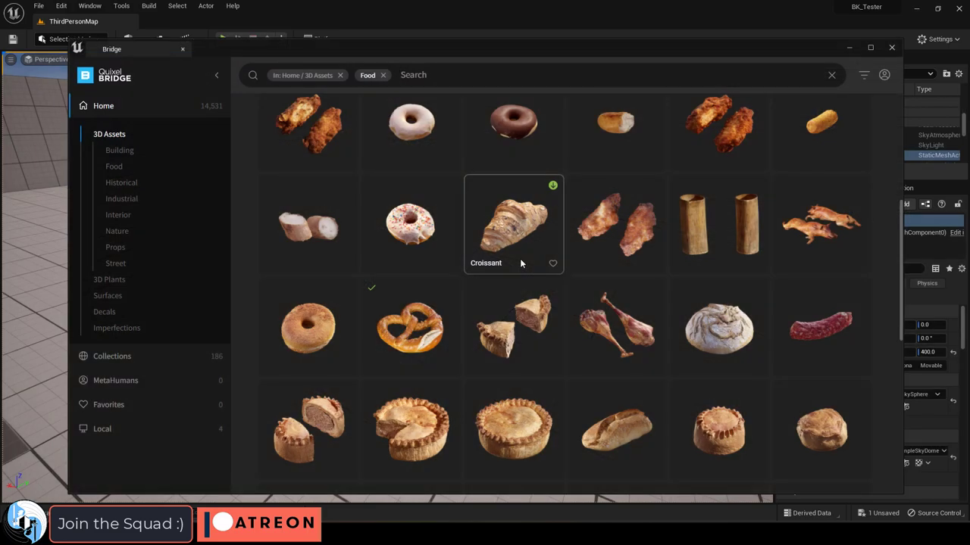
scroll("down", 3)
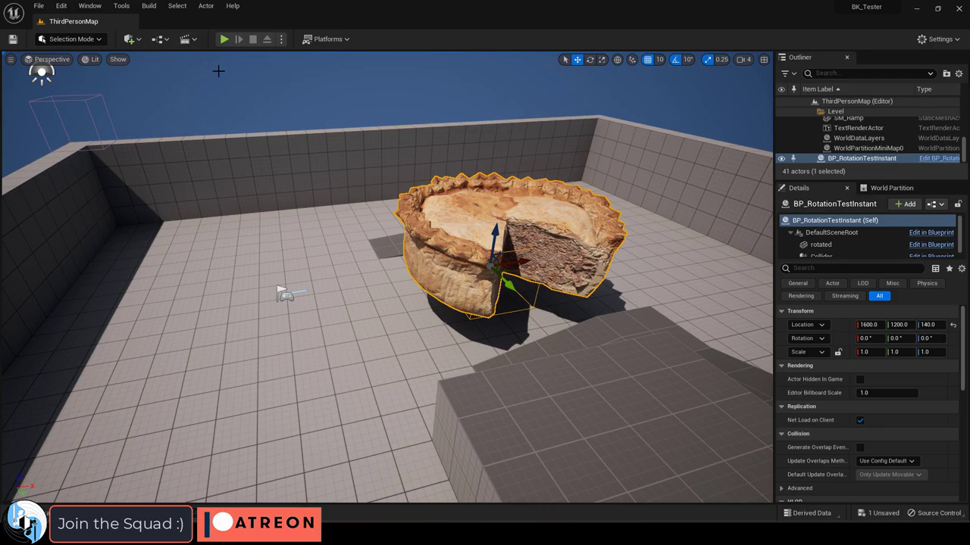
left_click(224, 39)
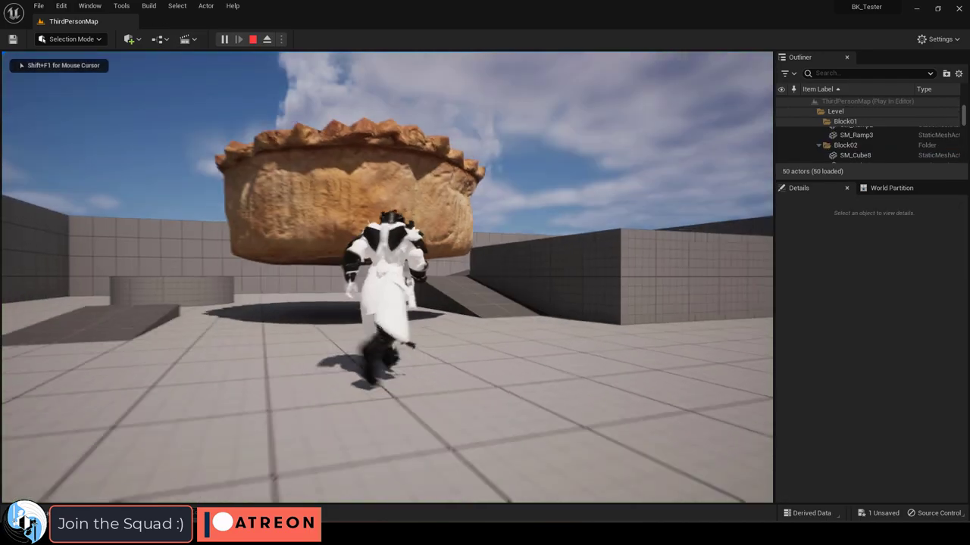